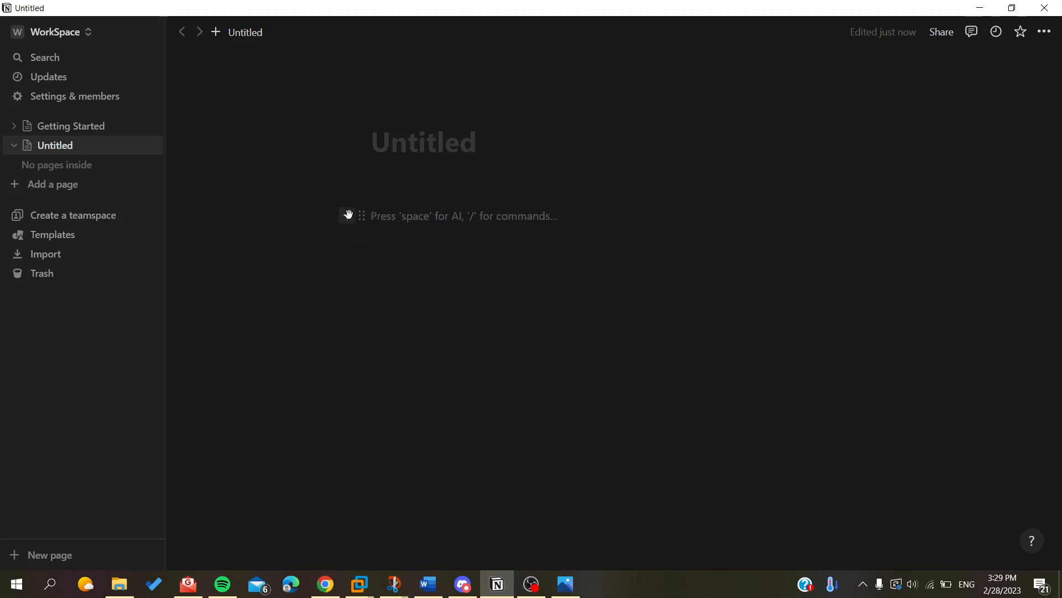
pyautogui.moveTo(348, 216)
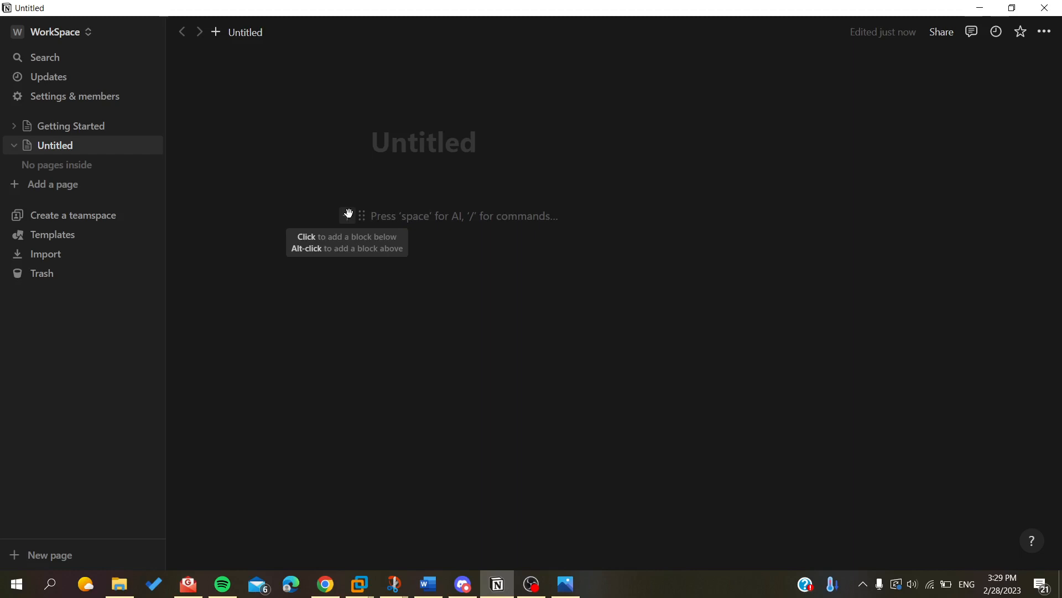
# Step: Insert an Image block and then an Embed block on the blank Untitled page via the slash menu
pyautogui.click(347, 216)
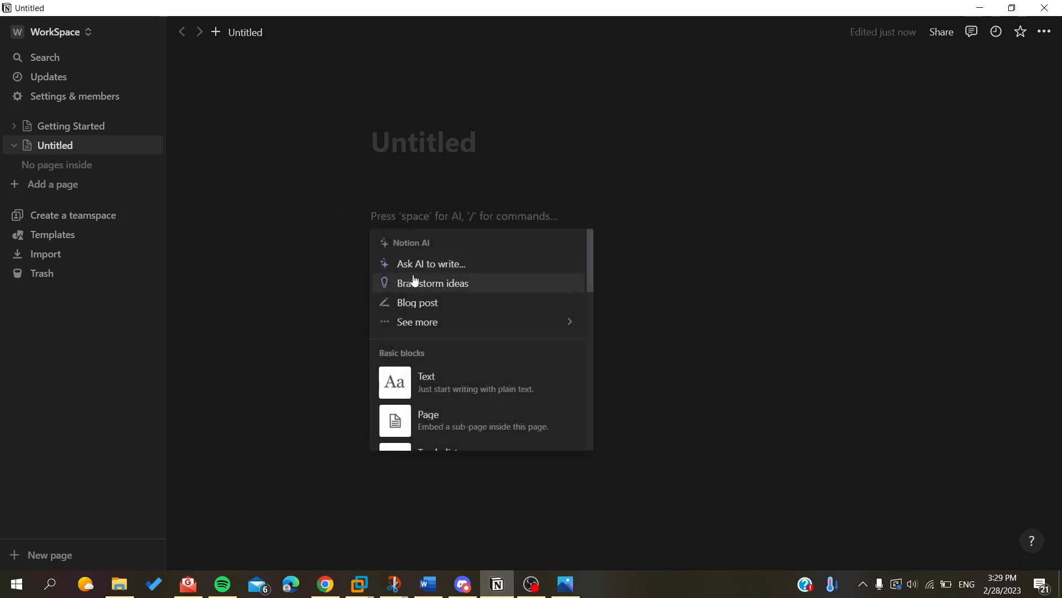
pyautogui.write('ima')
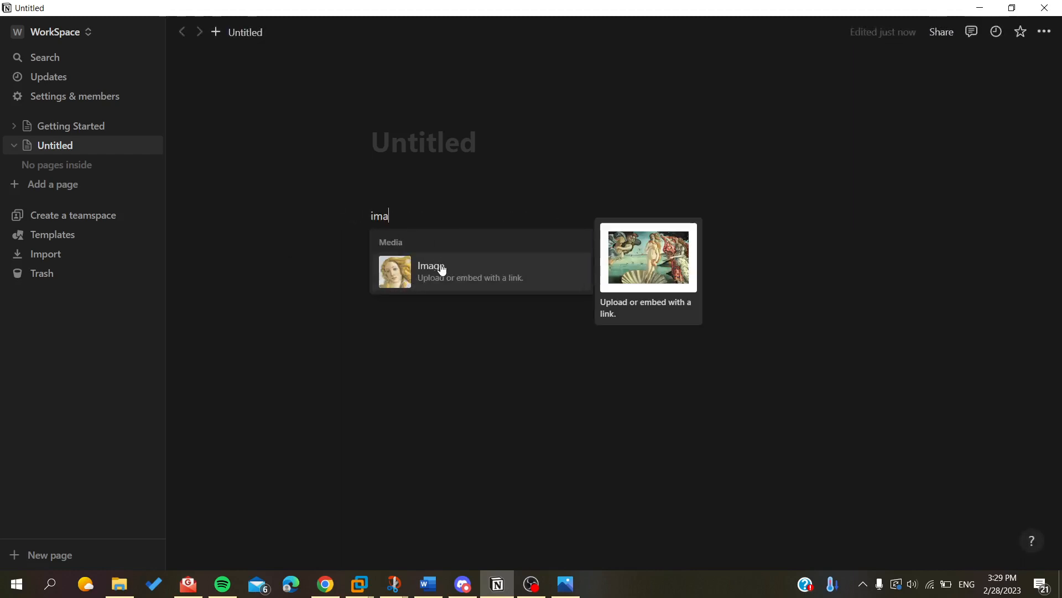
pyautogui.click(432, 272)
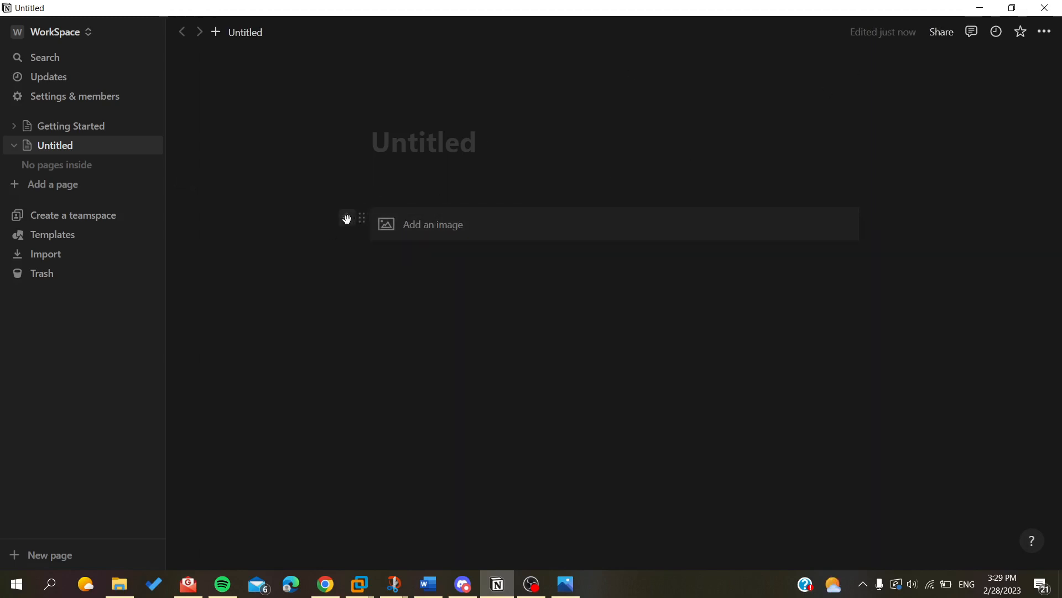
pyautogui.write('em')
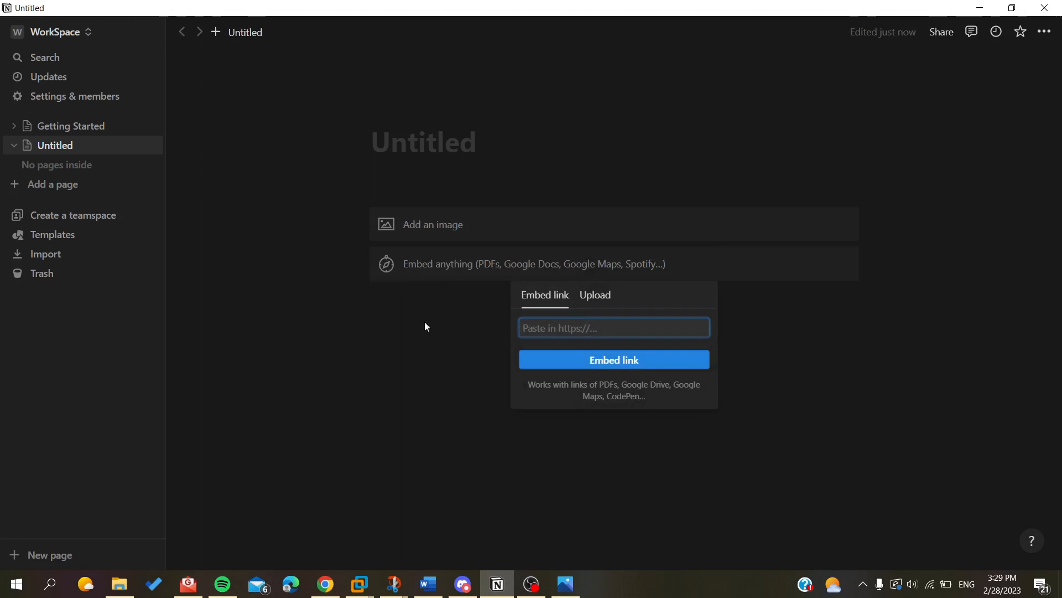
pyautogui.moveTo(620, 324)
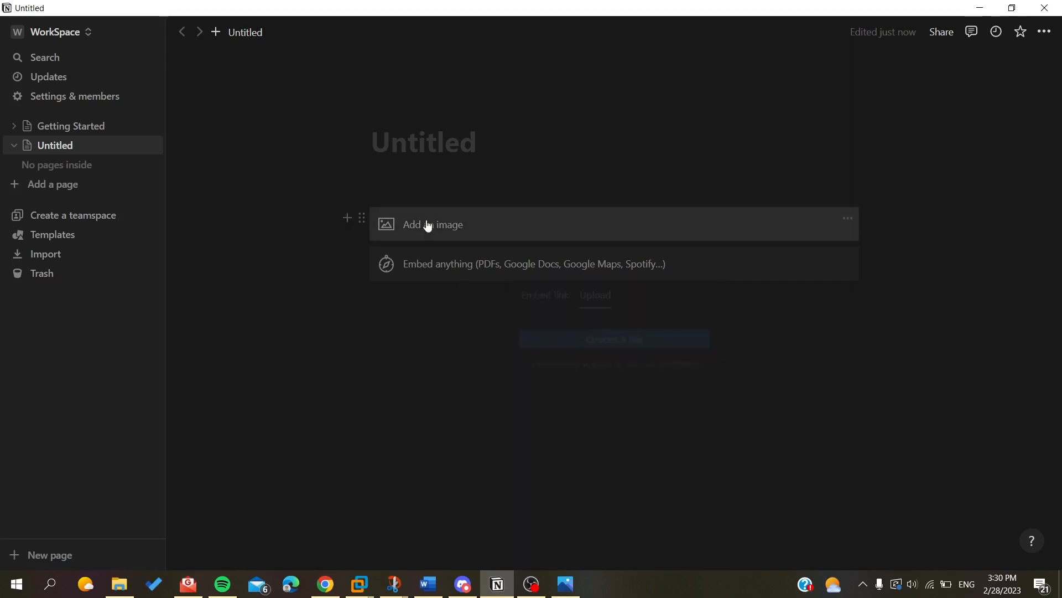
# Step: Choose Upload file in the image block to pick a photo from the computer
pyautogui.click(433, 224)
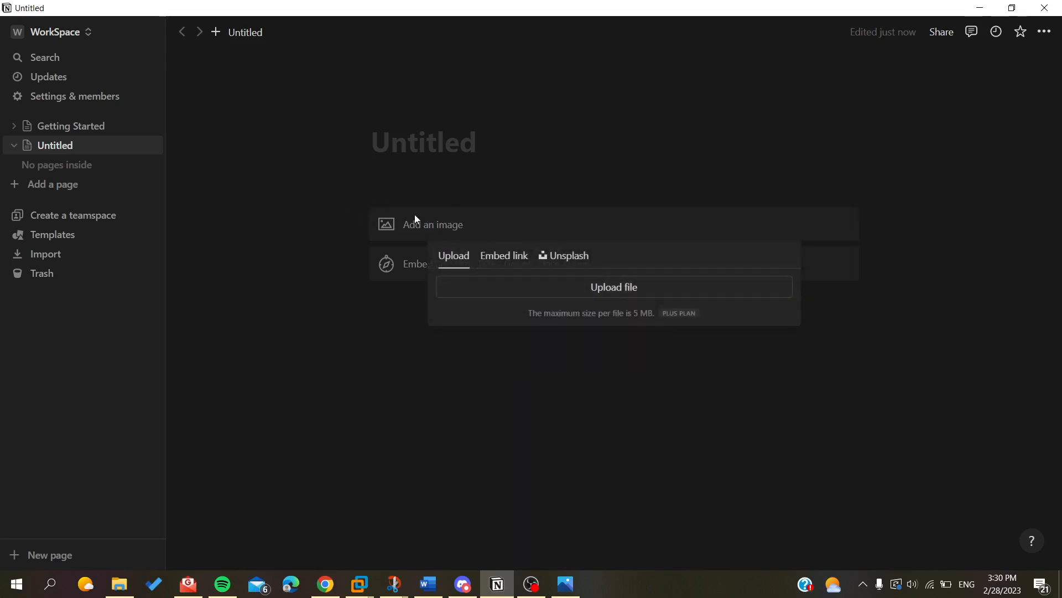
pyautogui.moveTo(495, 272)
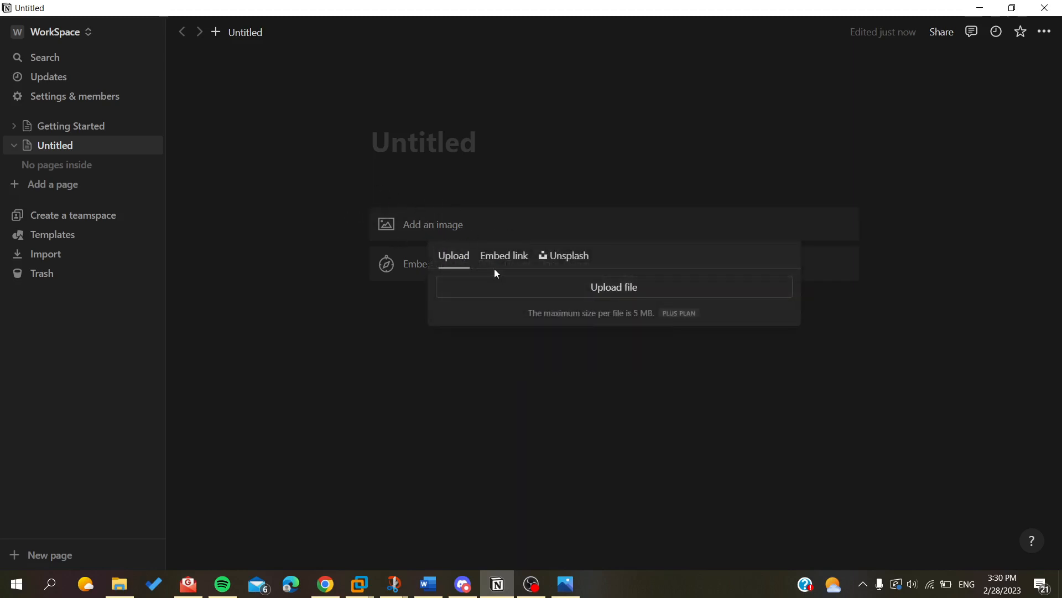
pyautogui.click(534, 264)
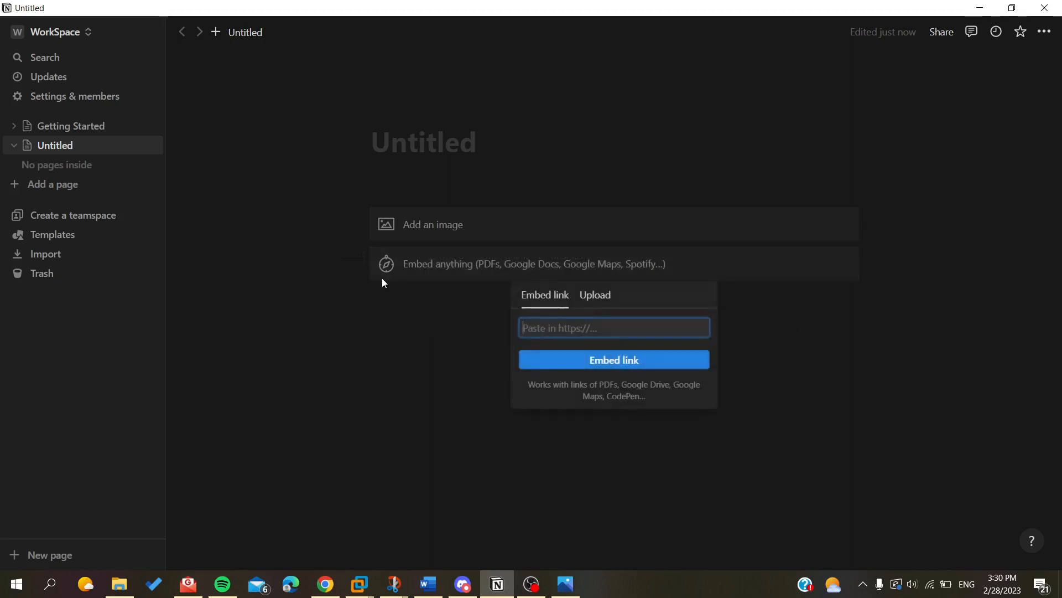
pyautogui.click(594, 294)
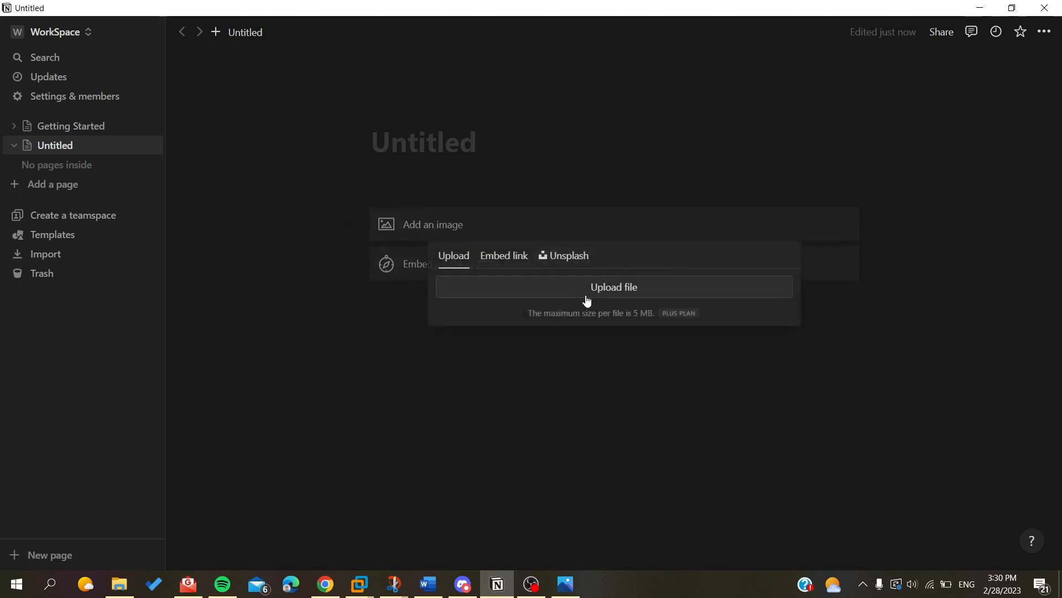
pyautogui.click(613, 286)
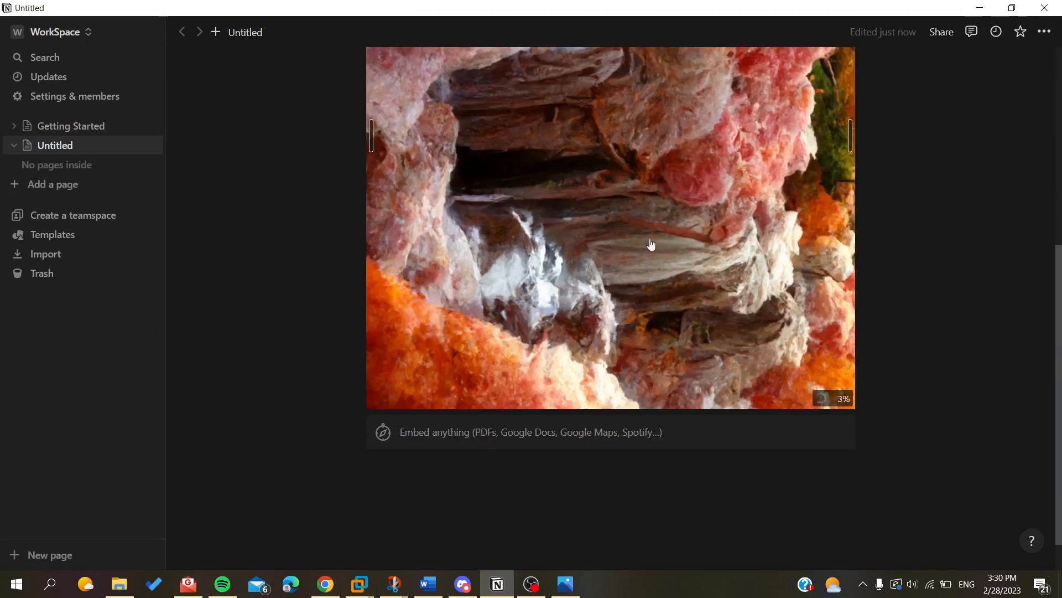
# Step: Scroll the page to view the uploaded sideways rock photo
pyautogui.scroll(3)
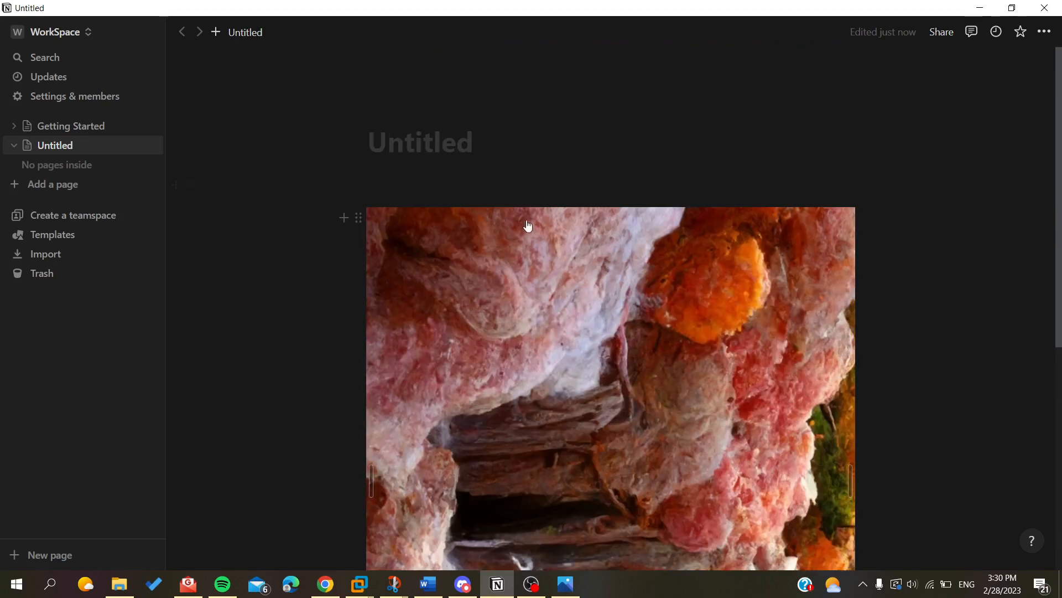
pyautogui.scroll(-3)
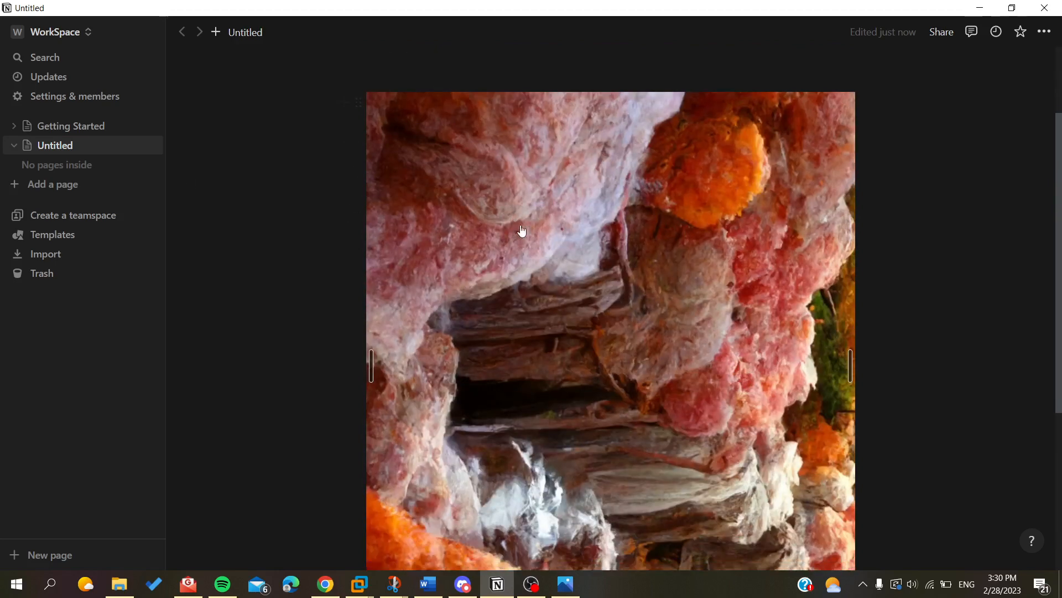
pyautogui.scroll(-3)
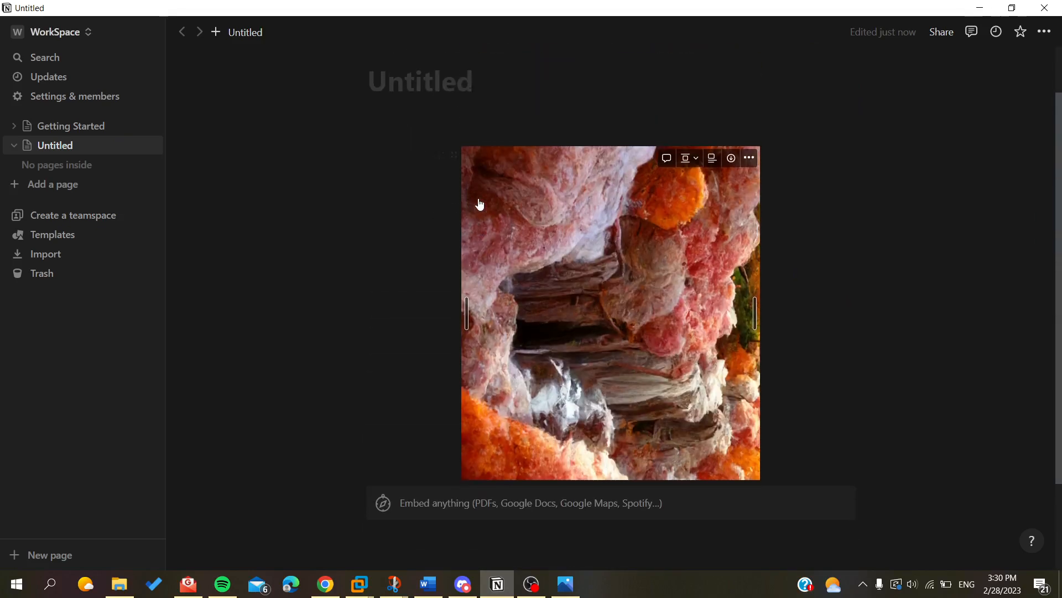
pyautogui.moveTo(616, 272)
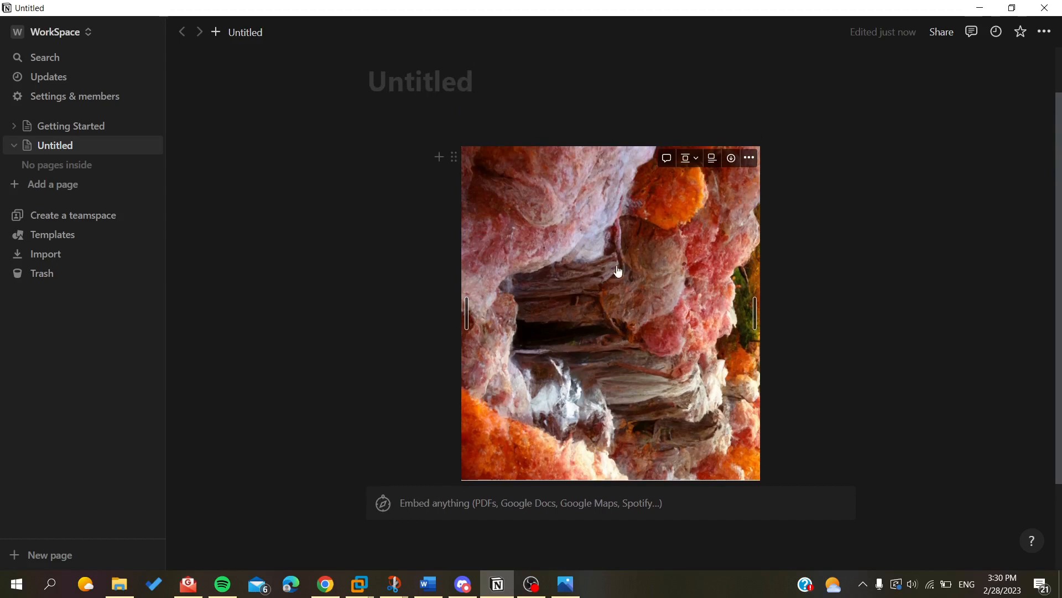
pyautogui.moveTo(400, 179)
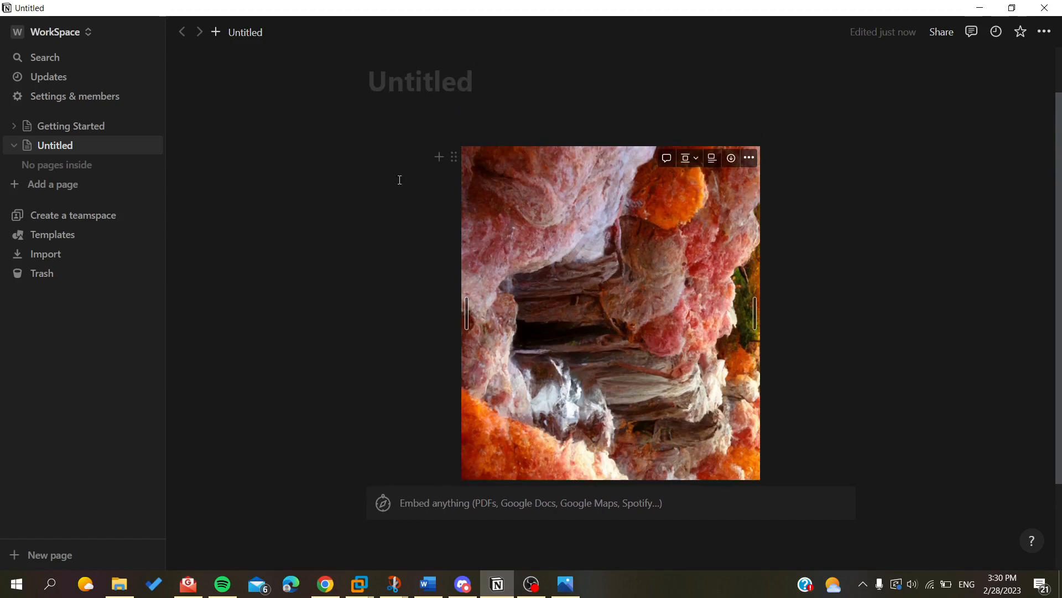
pyautogui.moveTo(464, 147)
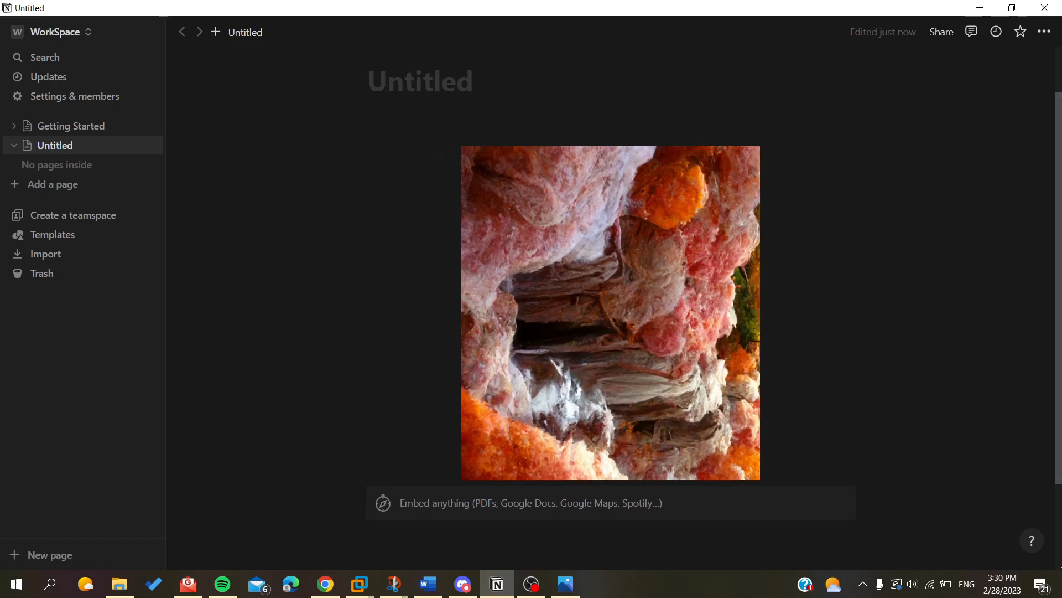
pyautogui.moveTo(579, 310)
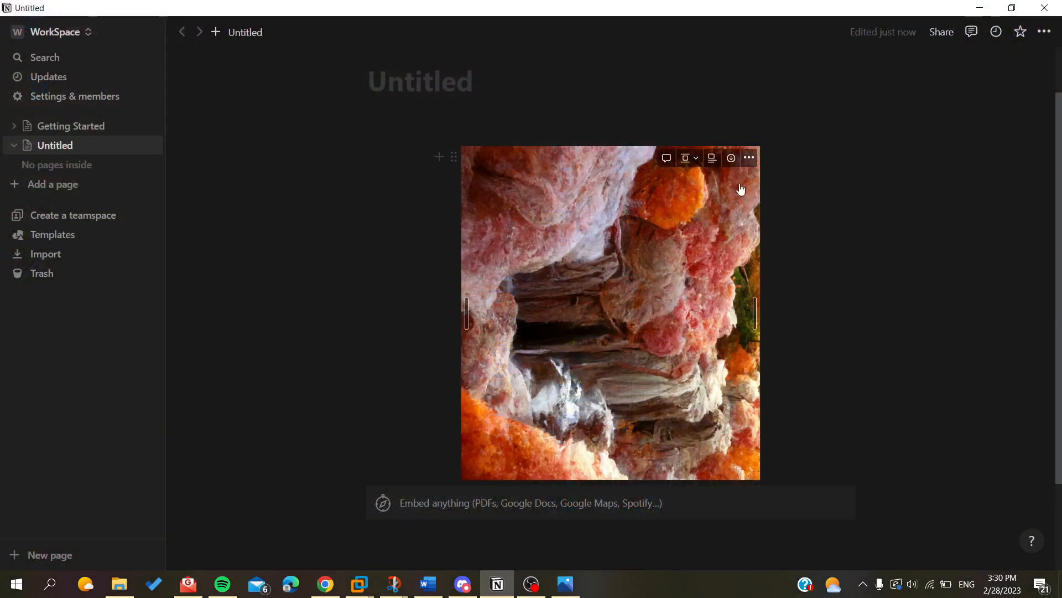
pyautogui.moveTo(670, 364)
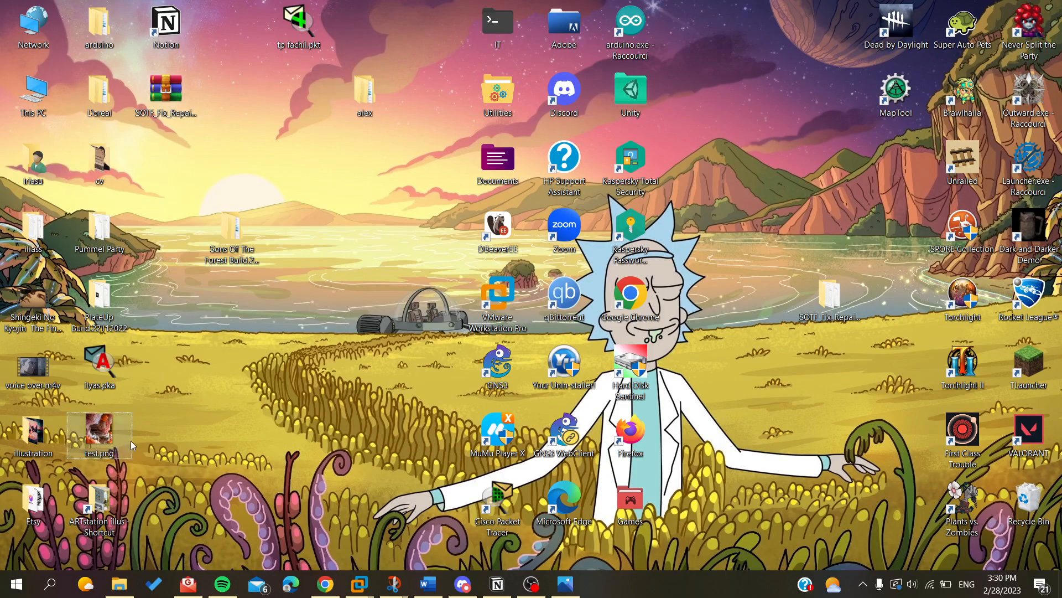
# Step: Open test.png from the desktop with Edit with Photos
pyautogui.rightClick(99, 435)
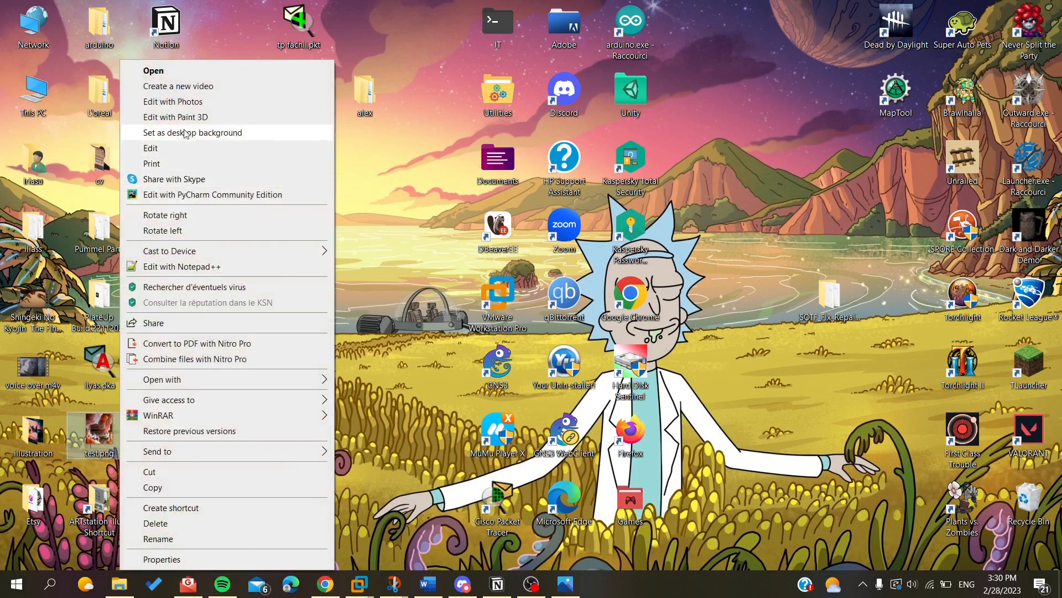
pyautogui.moveTo(172, 102)
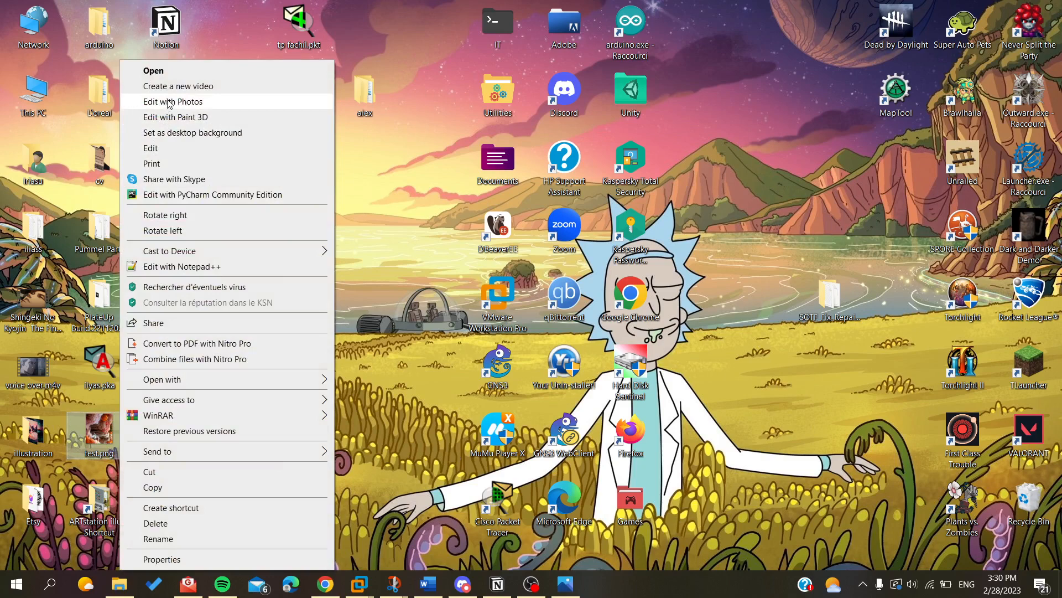
pyautogui.click(172, 102)
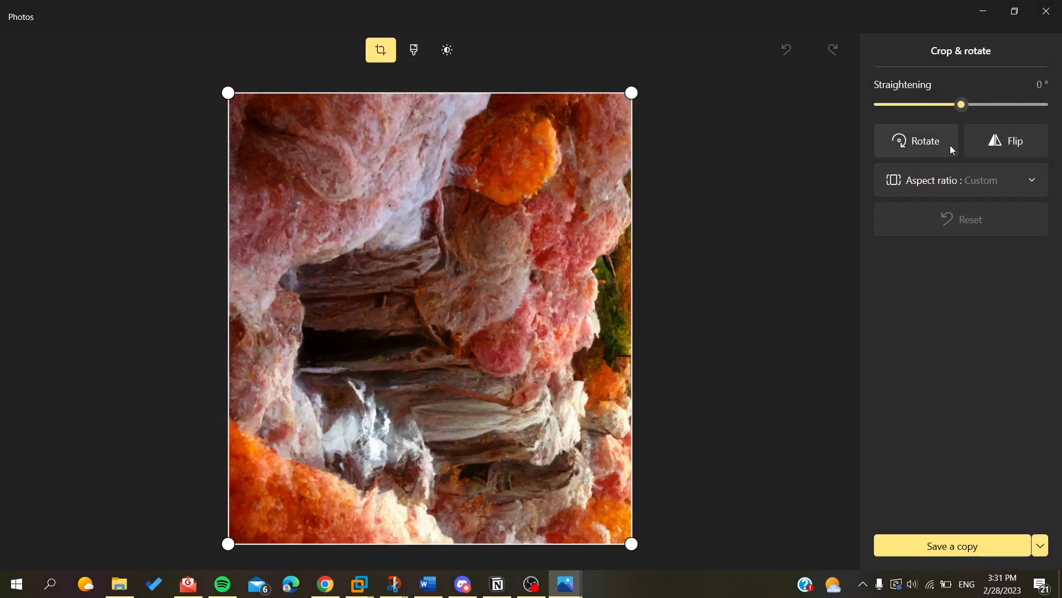
pyautogui.moveTo(925, 153)
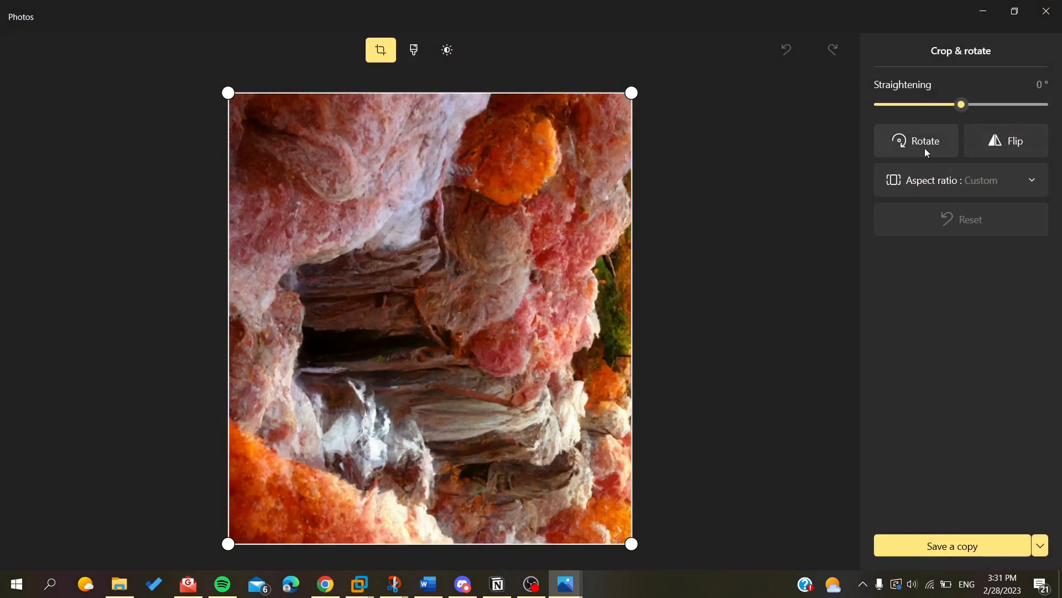
# Step: Rotate the rock photo two quarter turns, save over the original, and close Photos
pyautogui.click(916, 141)
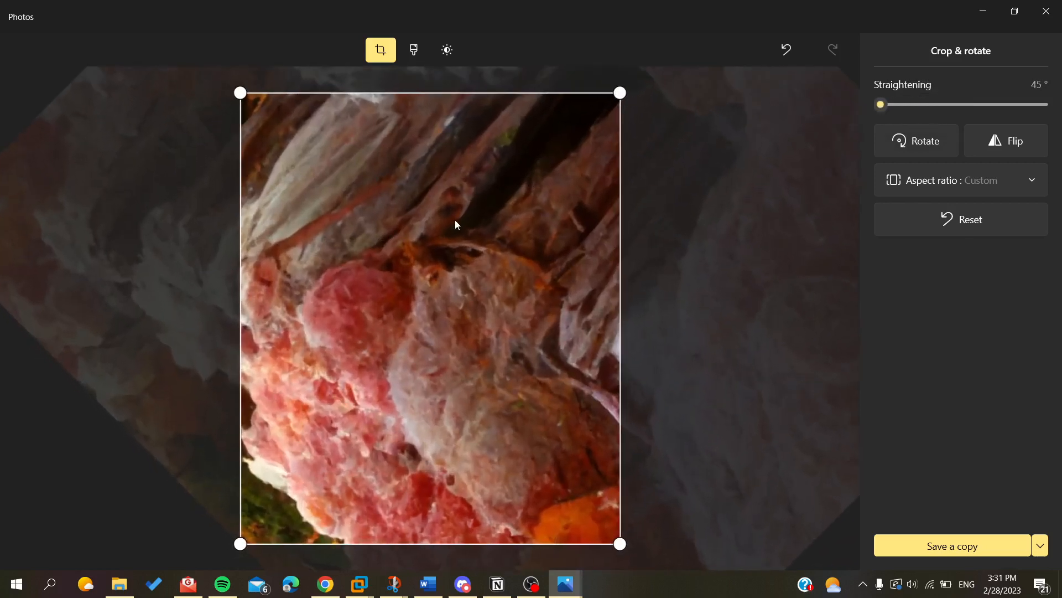
pyautogui.moveTo(903, 152)
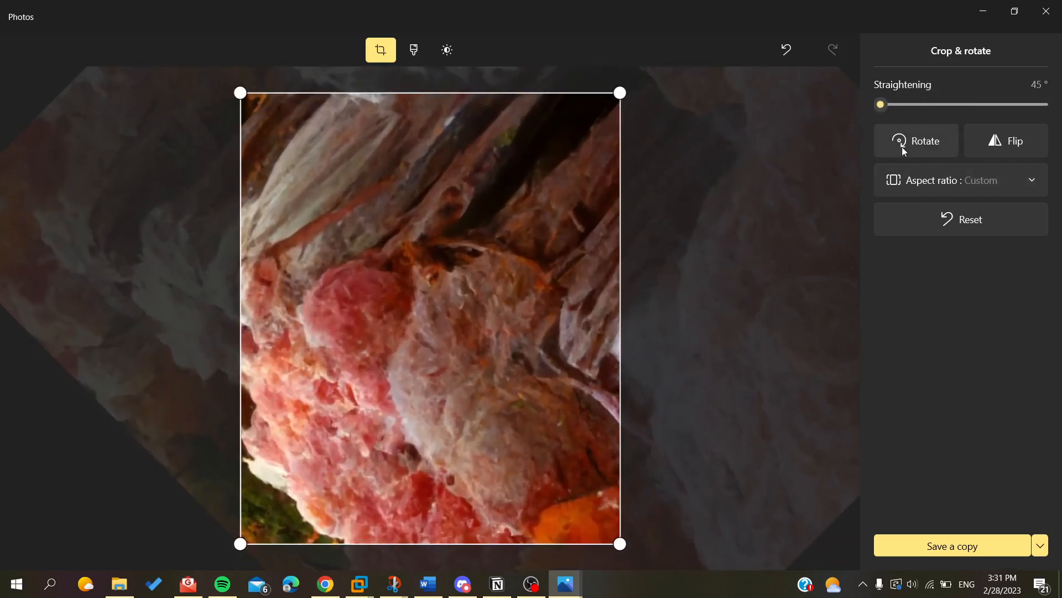
pyautogui.click(917, 141)
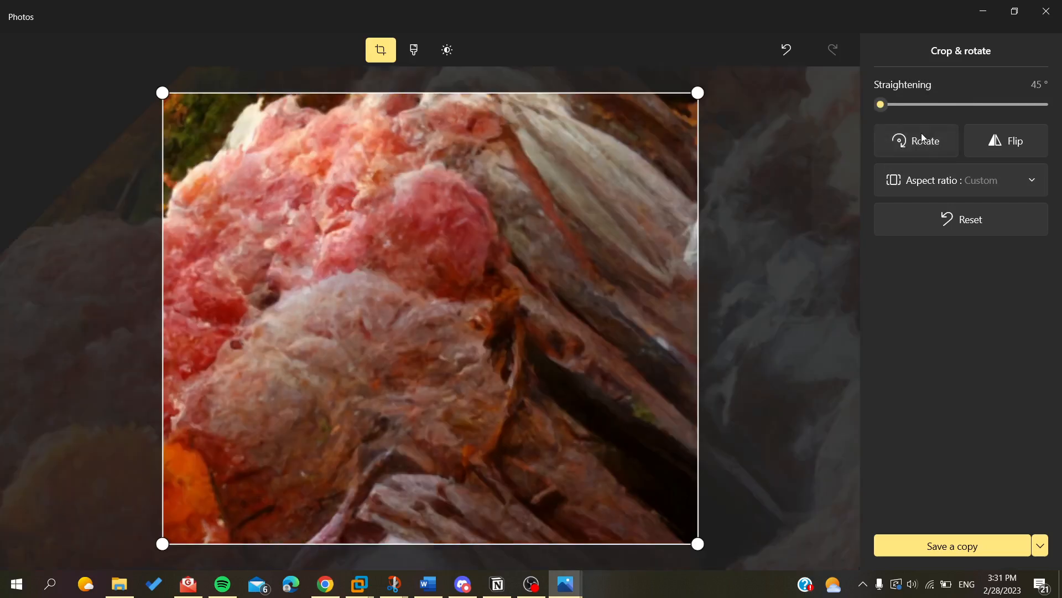
pyautogui.moveTo(1034, 552)
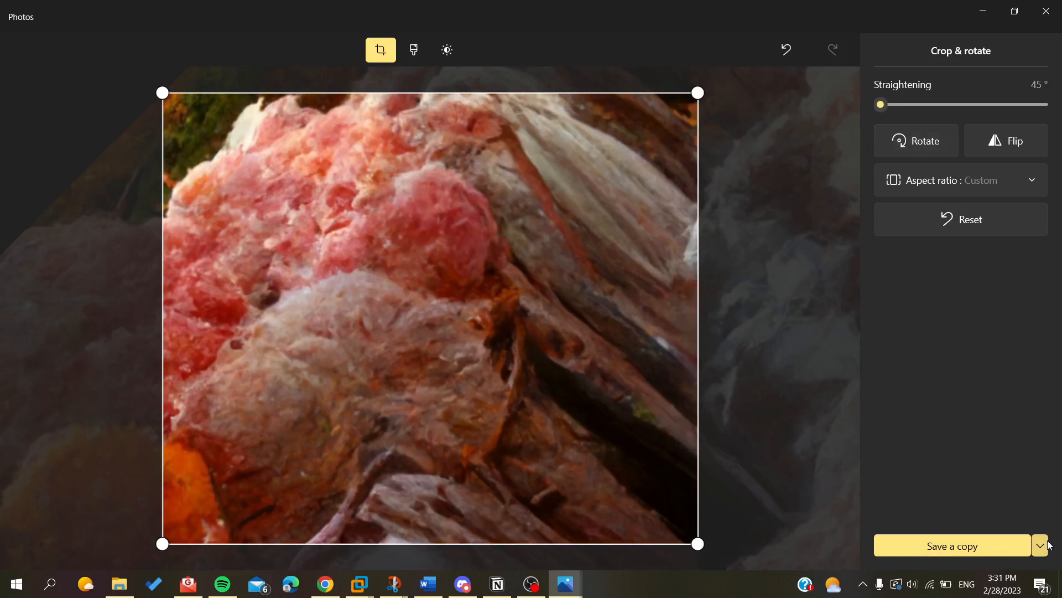
pyautogui.click(1043, 545)
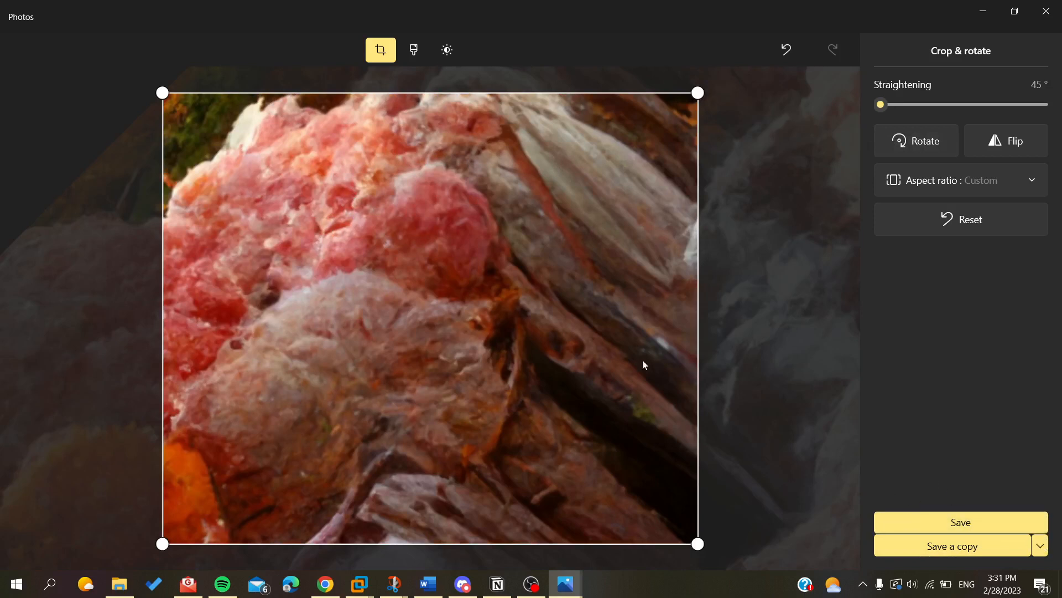
pyautogui.moveTo(593, 223)
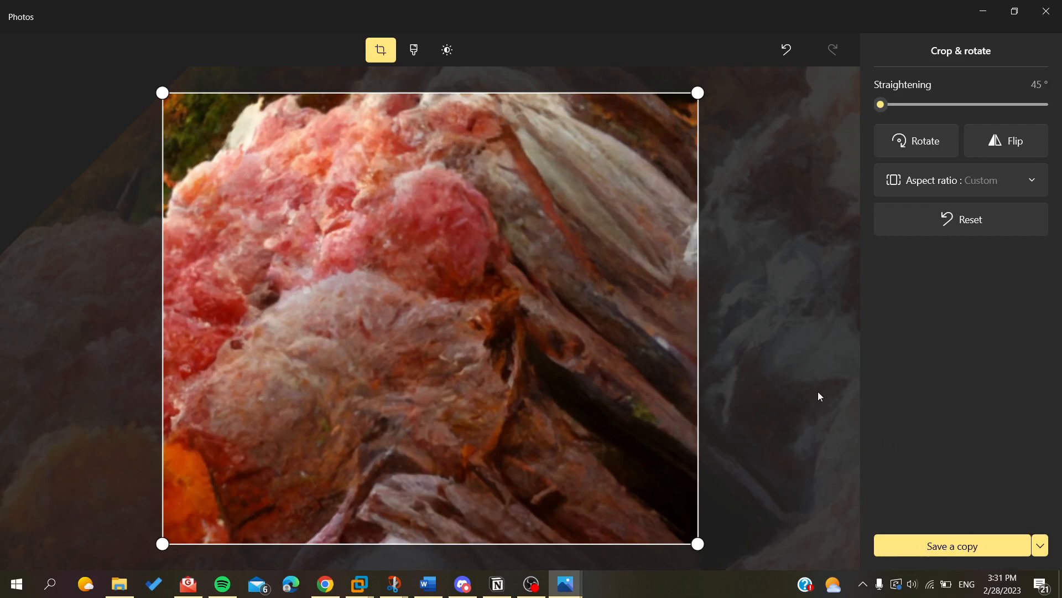
pyautogui.click(1041, 544)
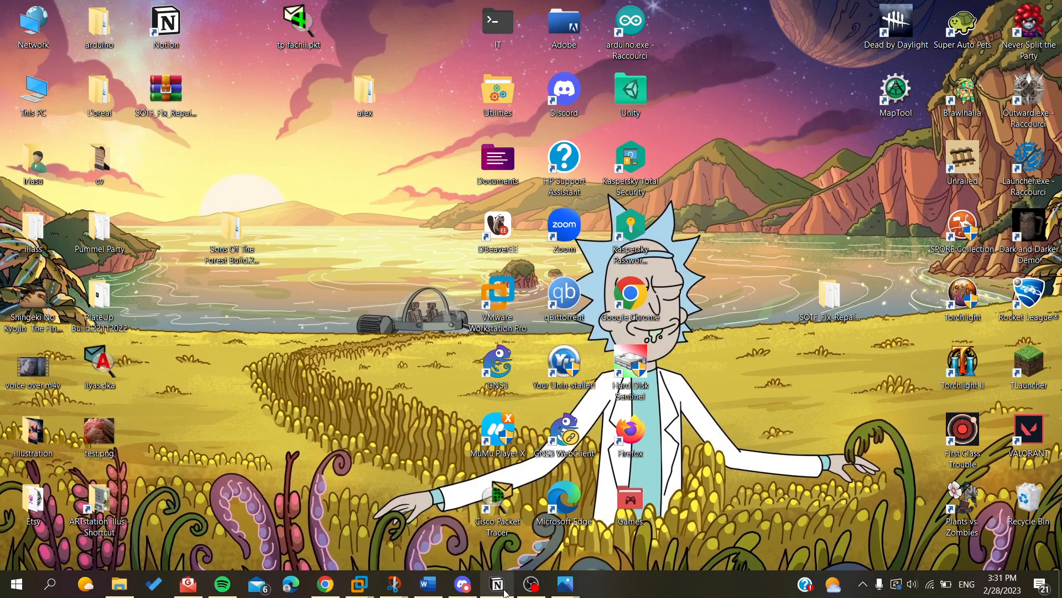
# Step: Upload the rotated test.png from the Desktop into the page's embed block
pyautogui.click(497, 583)
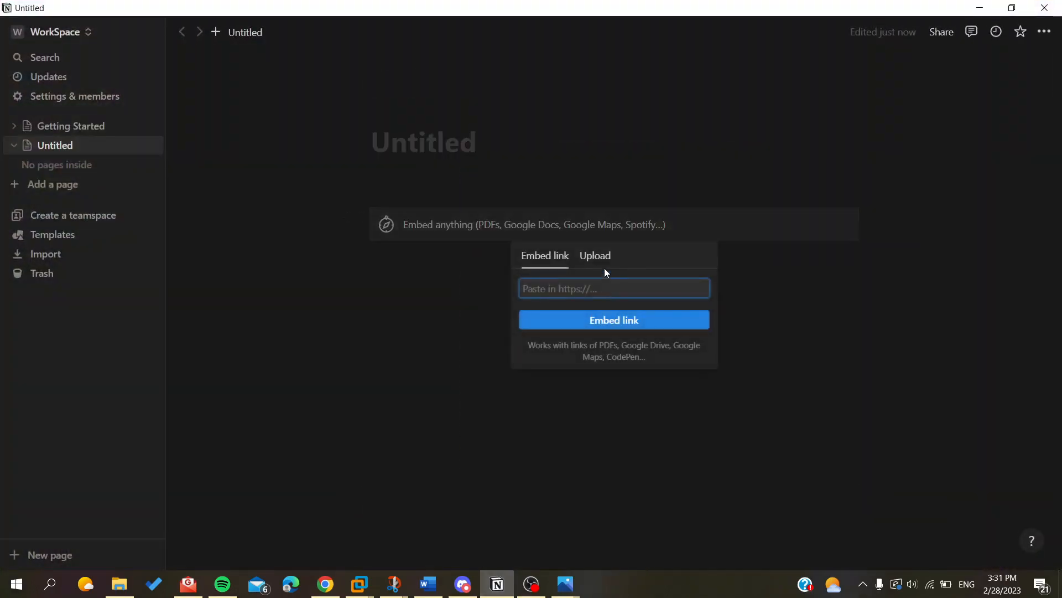
pyautogui.click(594, 256)
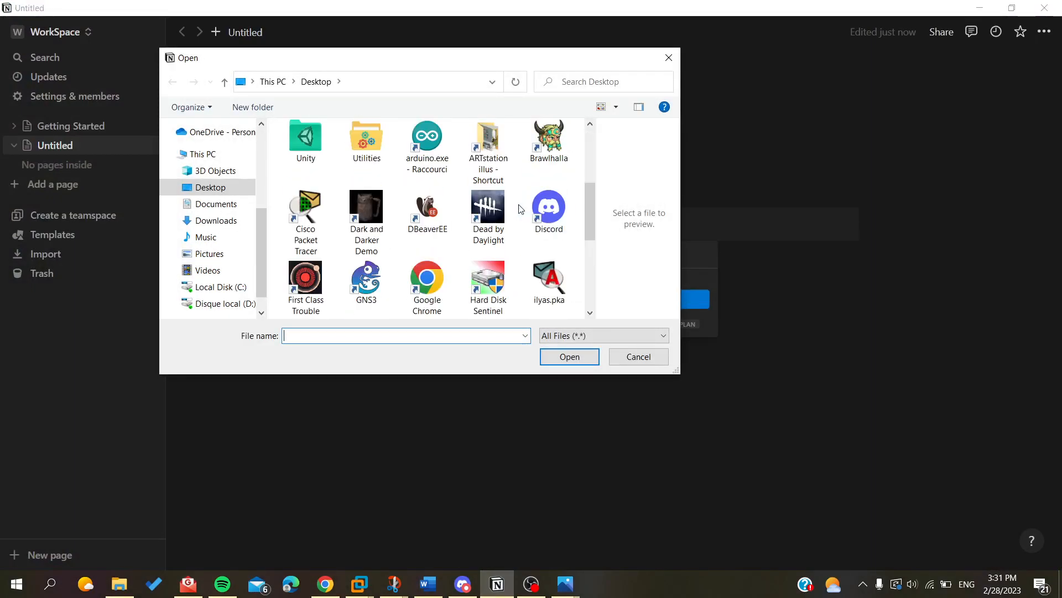
pyautogui.click(569, 356)
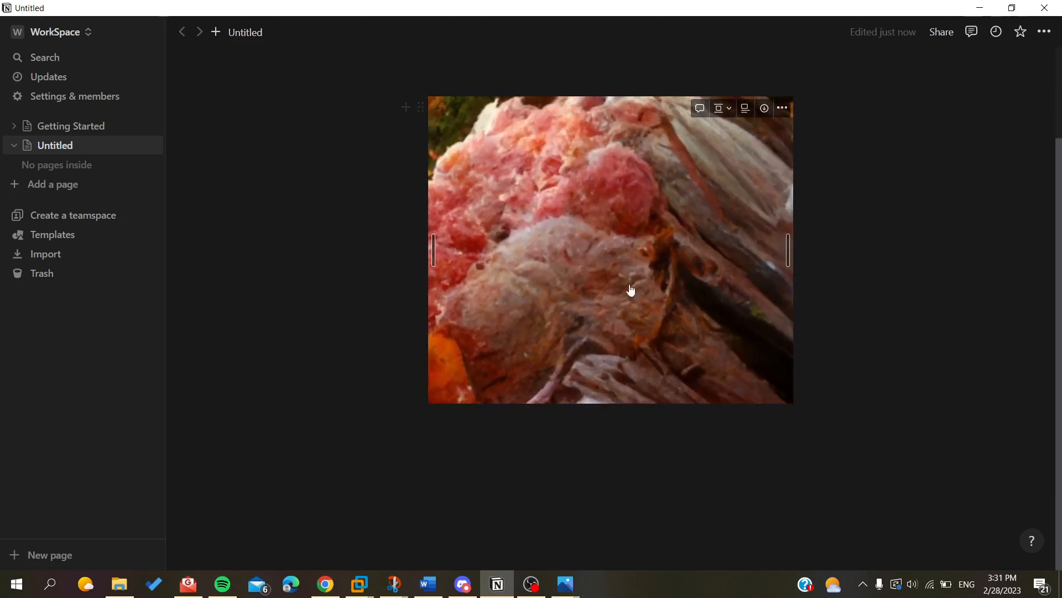
pyautogui.moveTo(542, 138)
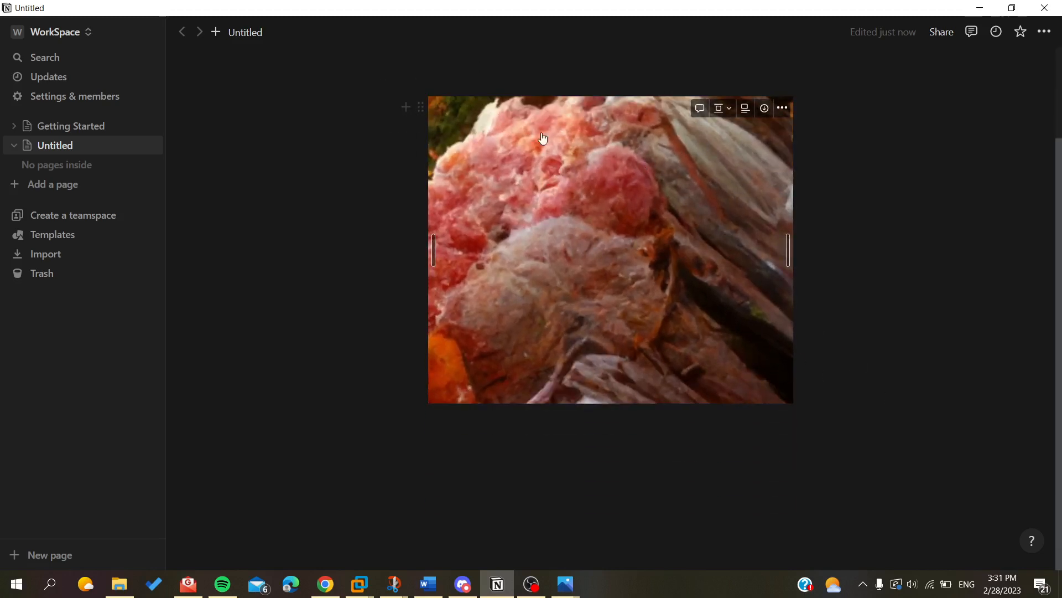
pyautogui.moveTo(590, 184)
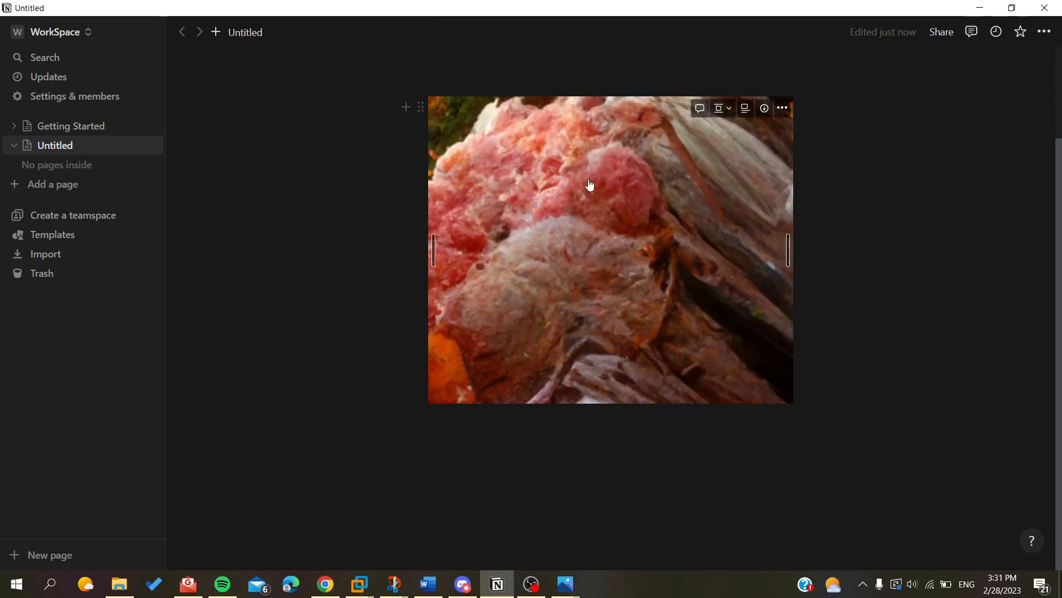
pyautogui.moveTo(548, 229)
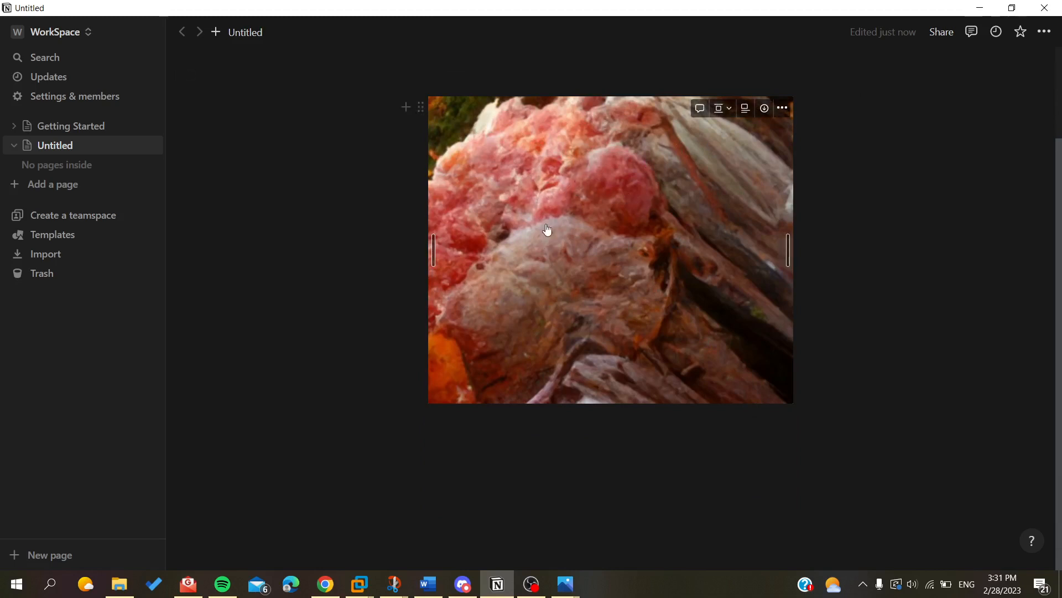
pyautogui.moveTo(535, 217)
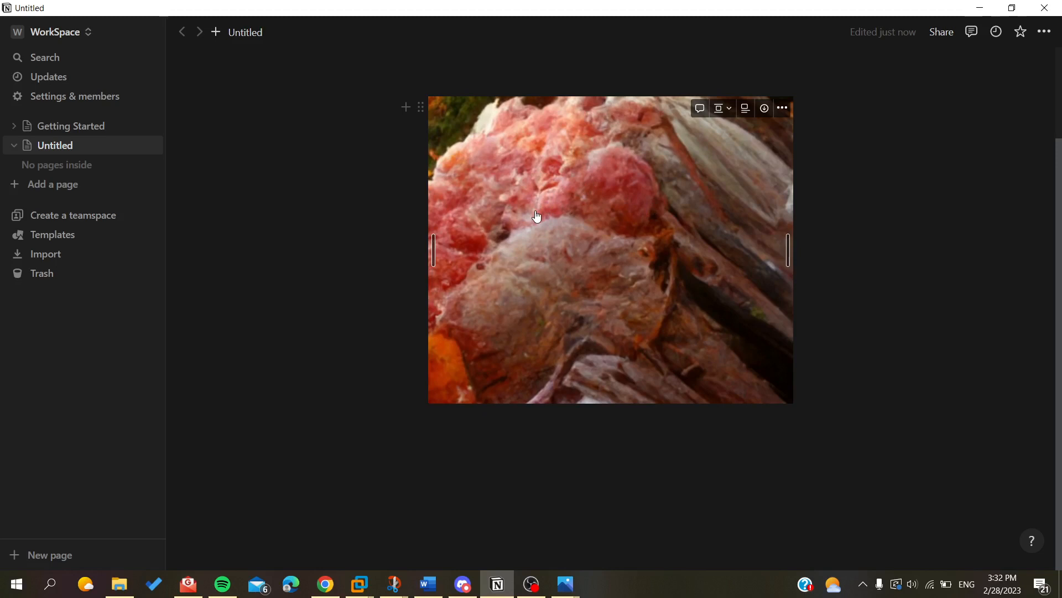